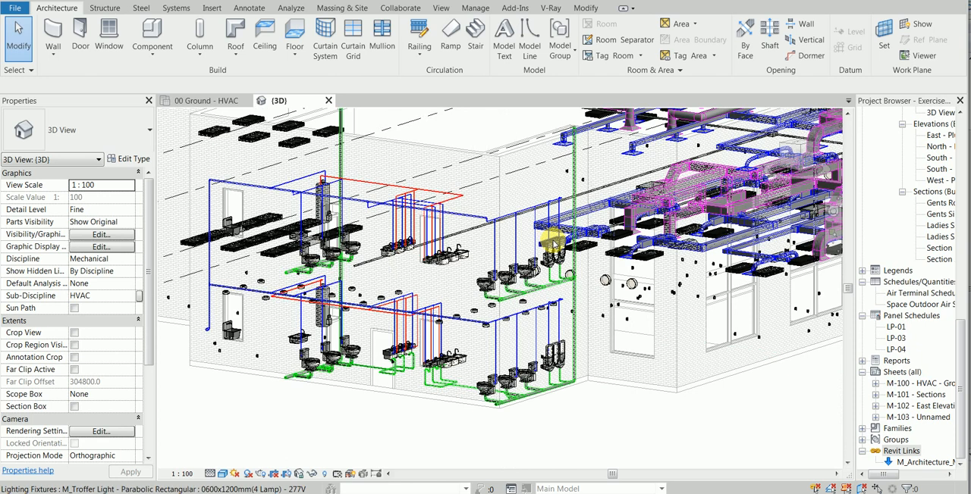
pyautogui.moveTo(534, 251)
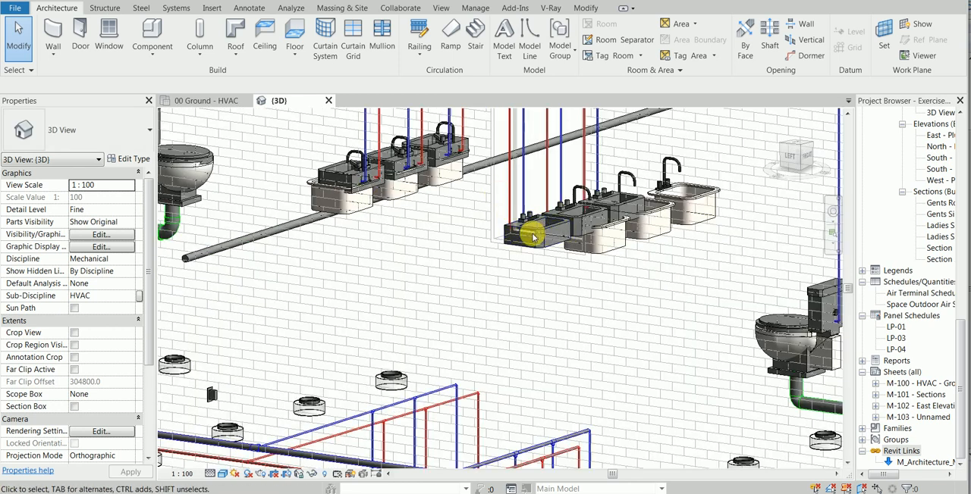
# Select an M_Lavatory - Wall Mounted fixture to show its plumbing properties.
pyautogui.click(538, 227)
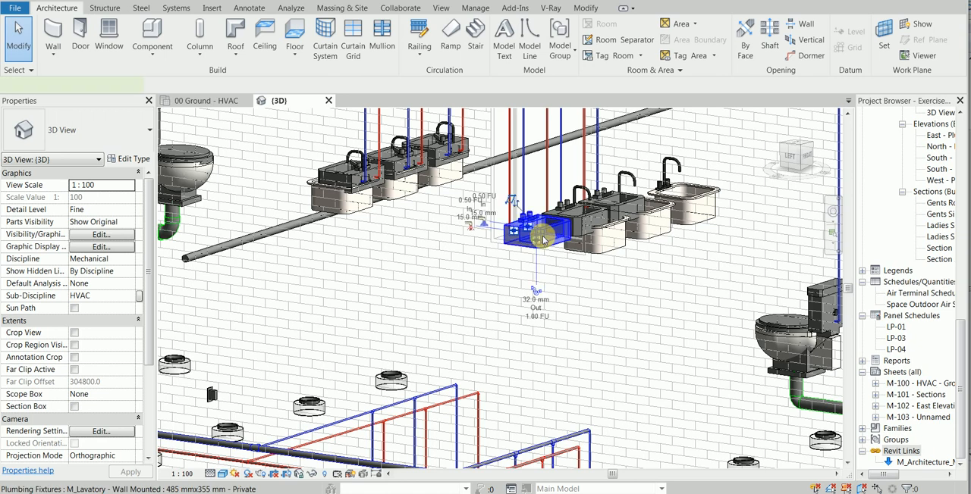
pyautogui.click(543, 231)
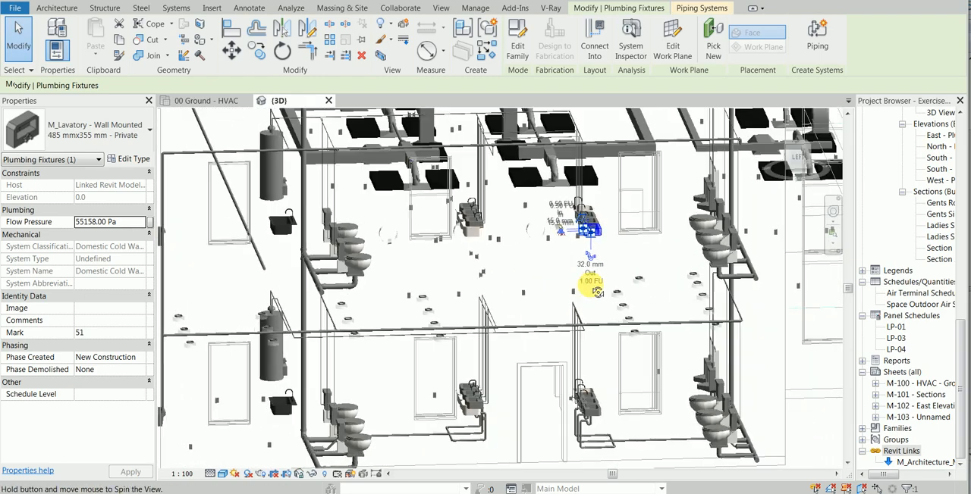
pyautogui.moveTo(591, 288); pyautogui.dragTo(664, 288)
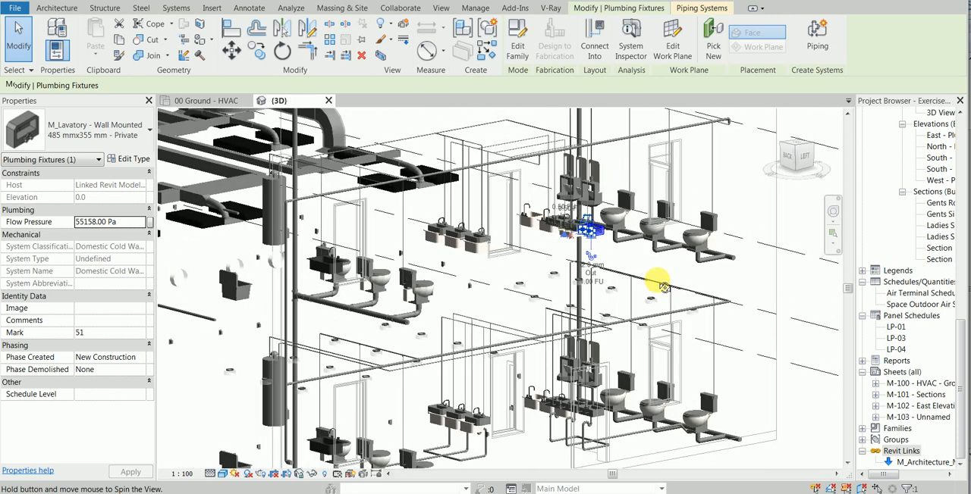
pyautogui.moveTo(664, 285); pyautogui.dragTo(720, 285)
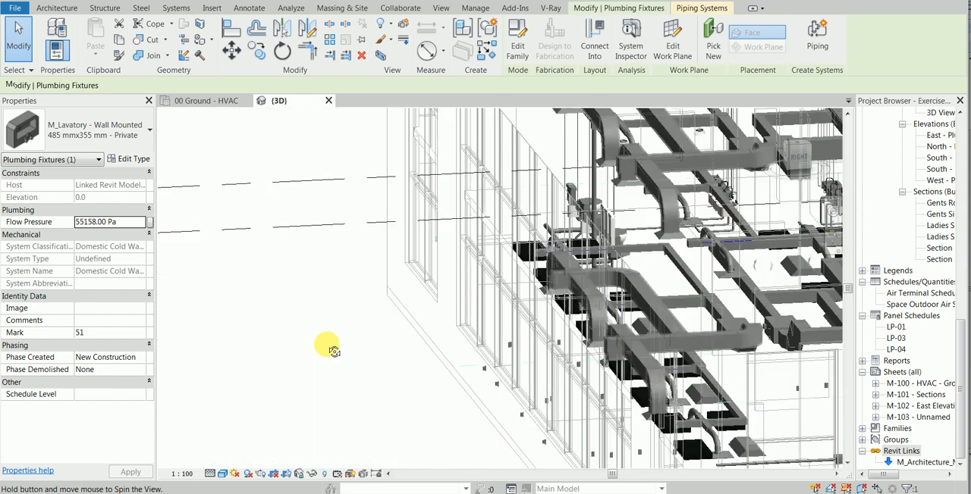
pyautogui.moveTo(328, 350); pyautogui.dragTo(445, 282)
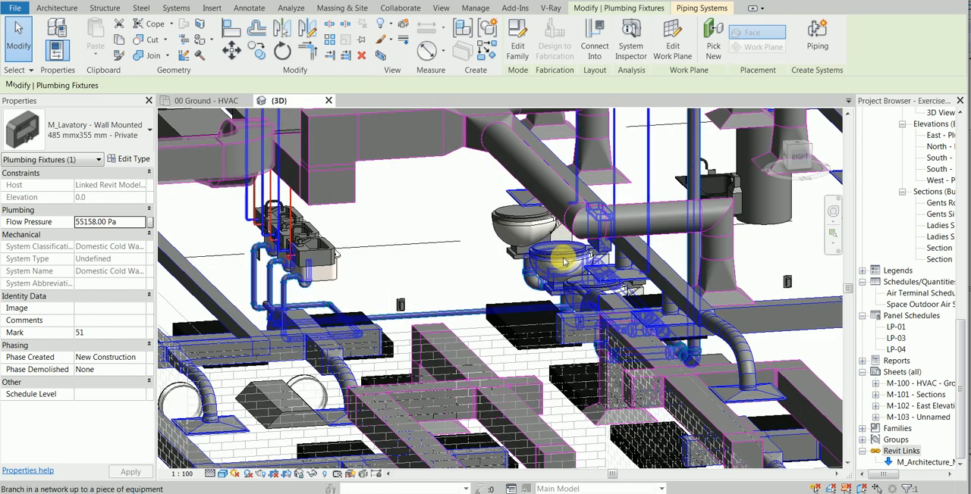
# Clear the selection to show the whole multi-storey plumbing layout with level heads.
pyautogui.click(563, 261)
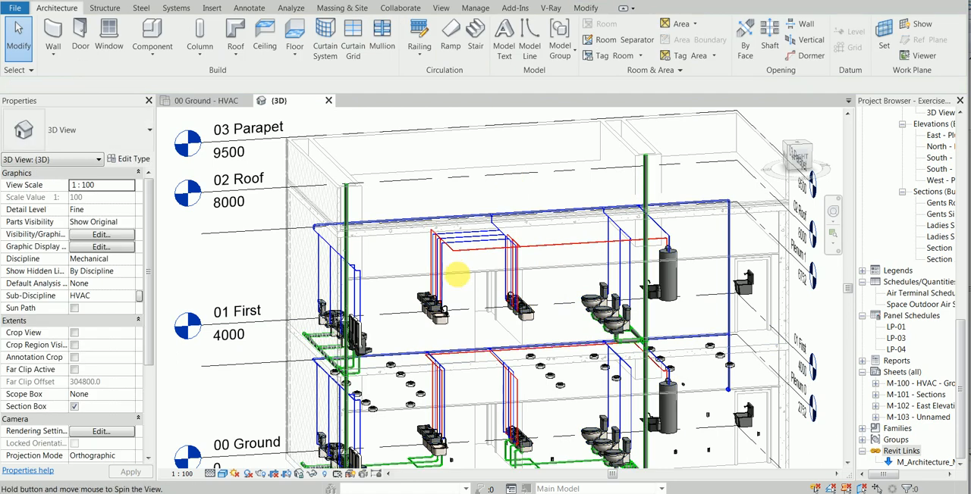
pyautogui.moveTo(455, 273); pyautogui.dragTo(539, 285)
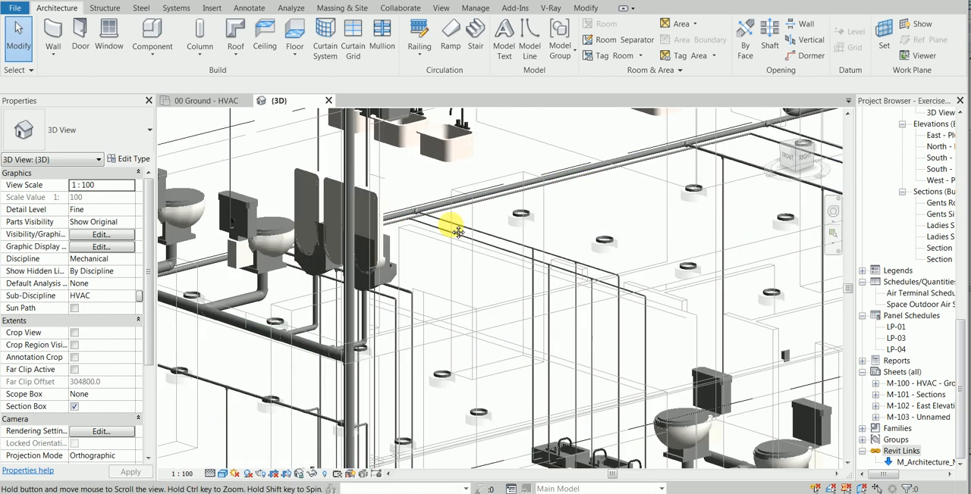
pyautogui.moveTo(455, 228); pyautogui.dragTo(467, 250)
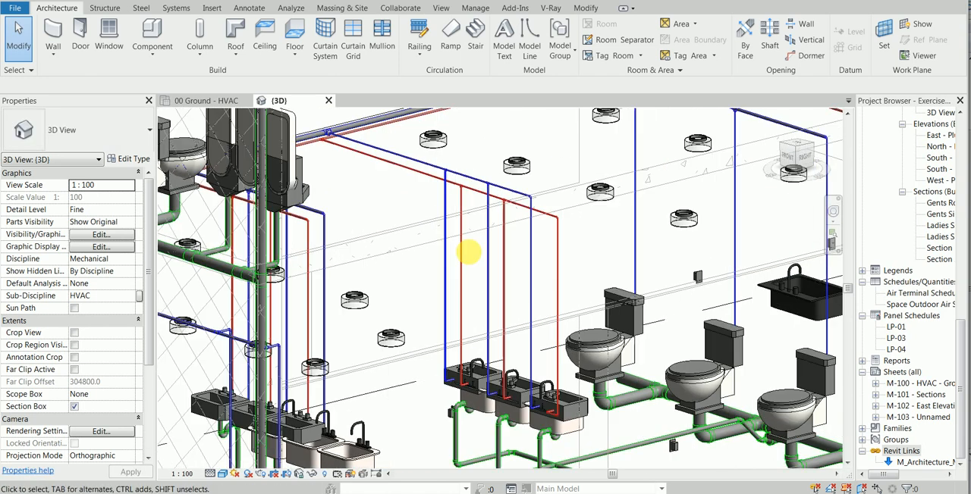
pyautogui.moveTo(468, 255); pyautogui.dragTo(424, 160)
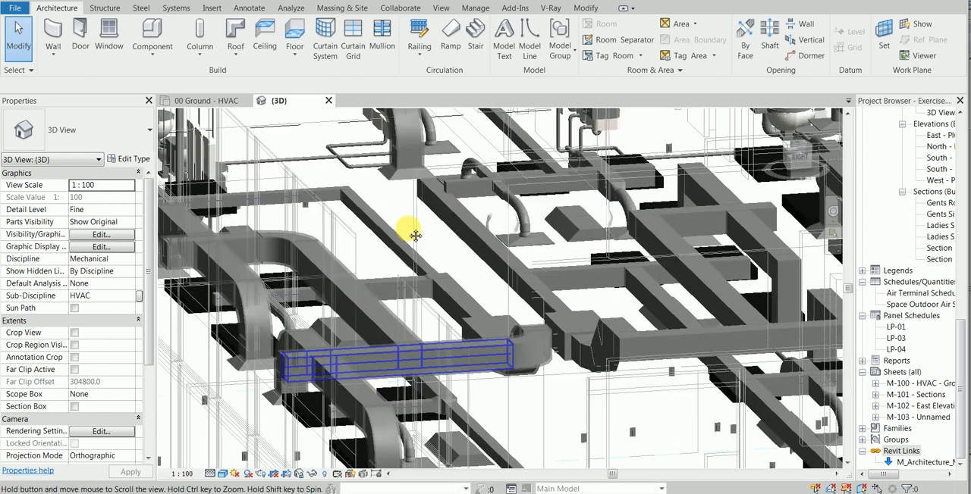
# Select the wall-mounted panel's electrical circuit, 16 elements via Multi-Select.
pyautogui.moveTo(416, 235); pyautogui.dragTo(409, 341)
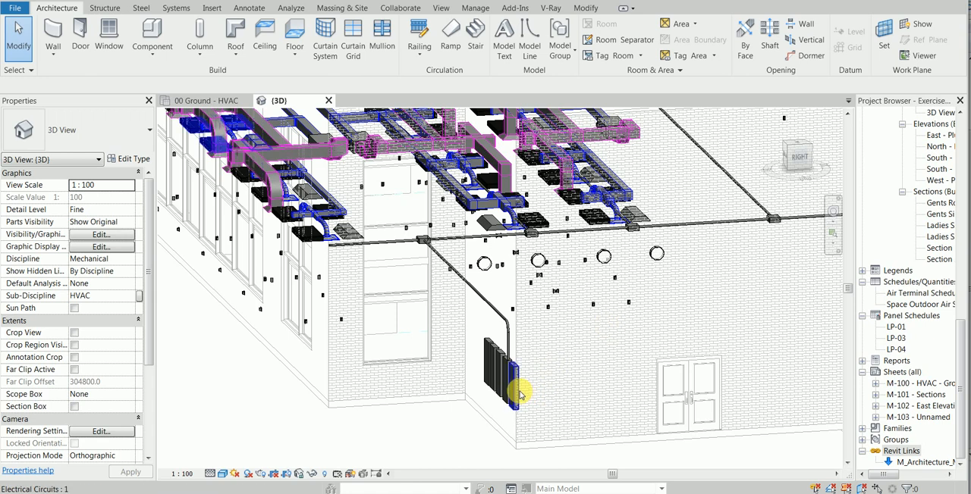
pyautogui.click(516, 382)
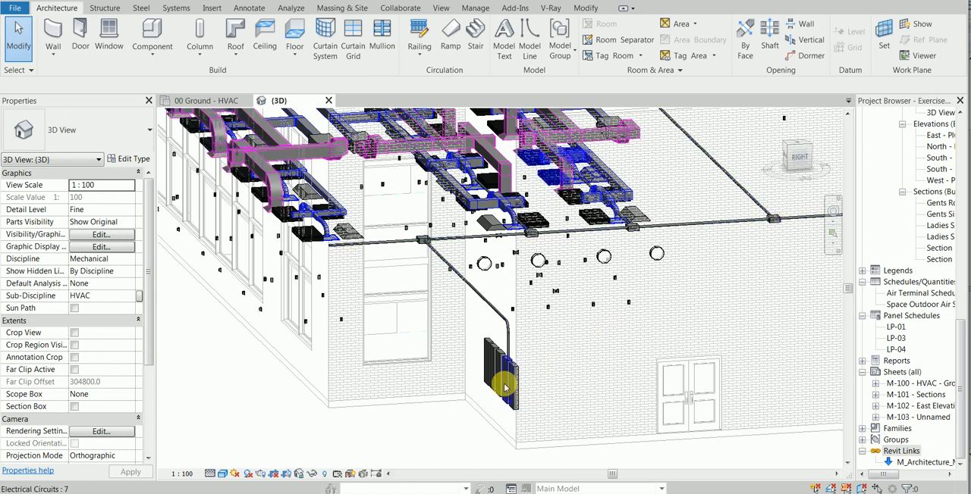
pyautogui.click(501, 383)
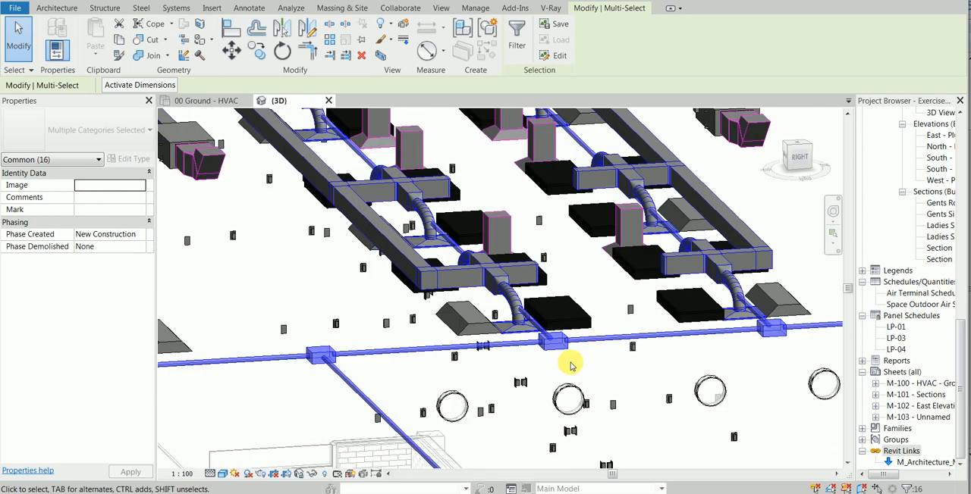
pyautogui.moveTo(574, 367); pyautogui.dragTo(585, 376)
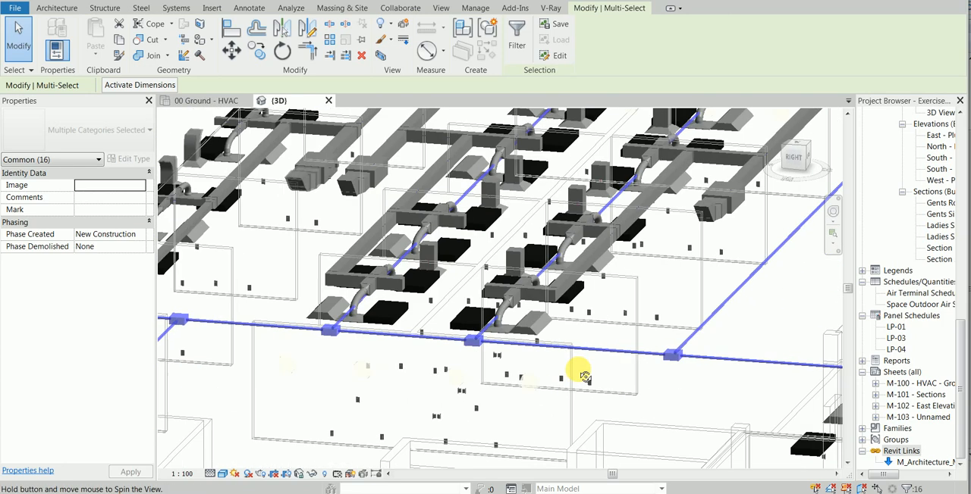
pyautogui.moveTo(584, 376); pyautogui.dragTo(564, 372)
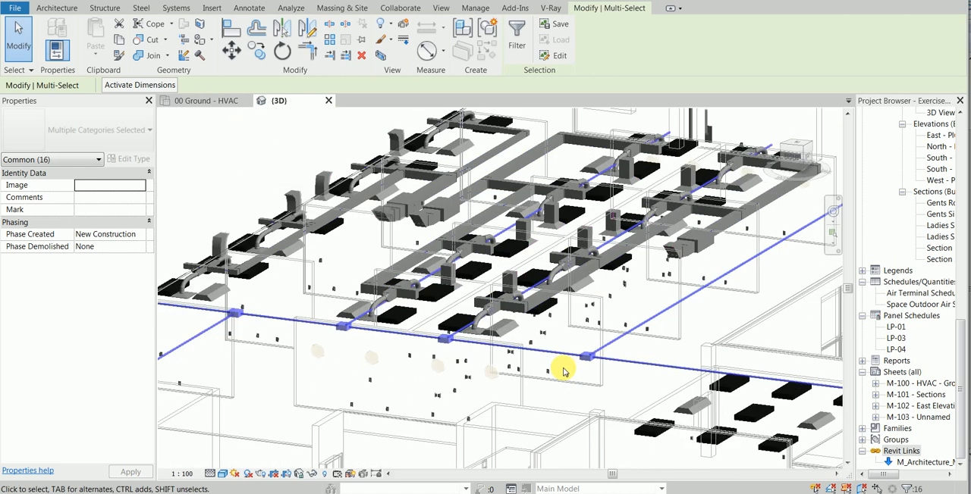
pyautogui.moveTo(564, 372); pyautogui.dragTo(549, 379)
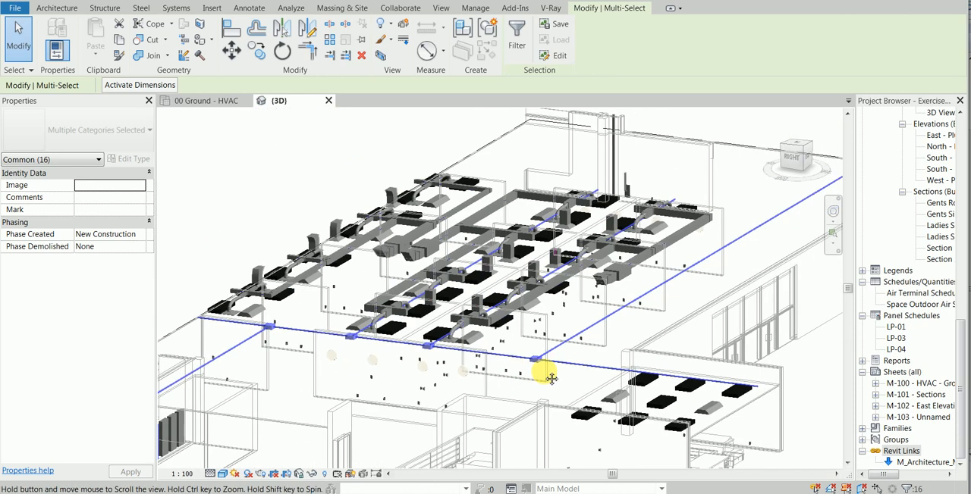